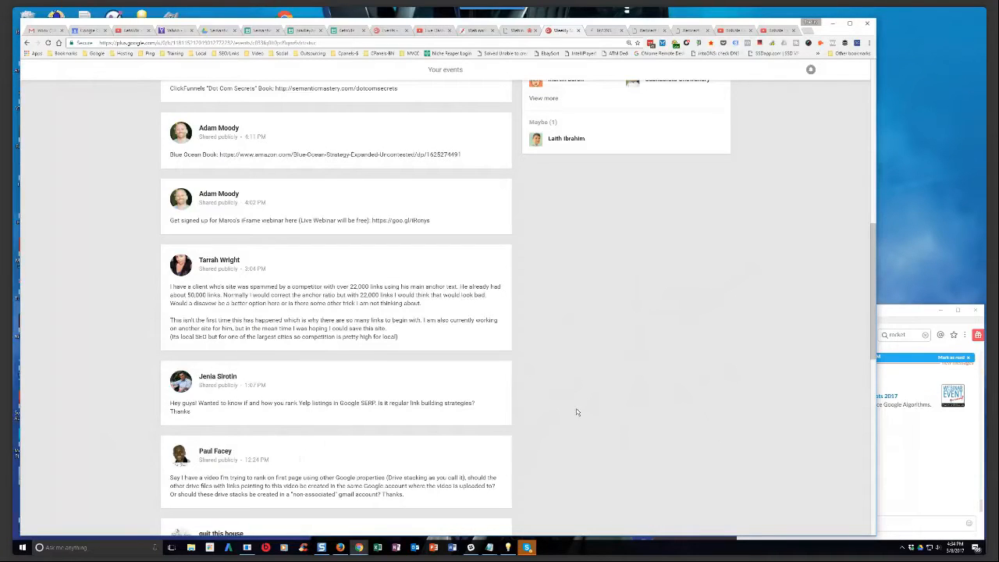
Scroll through Bing's local listings for 'hvac contractor culpeper', then head to google.com.
scroll(down, 3)
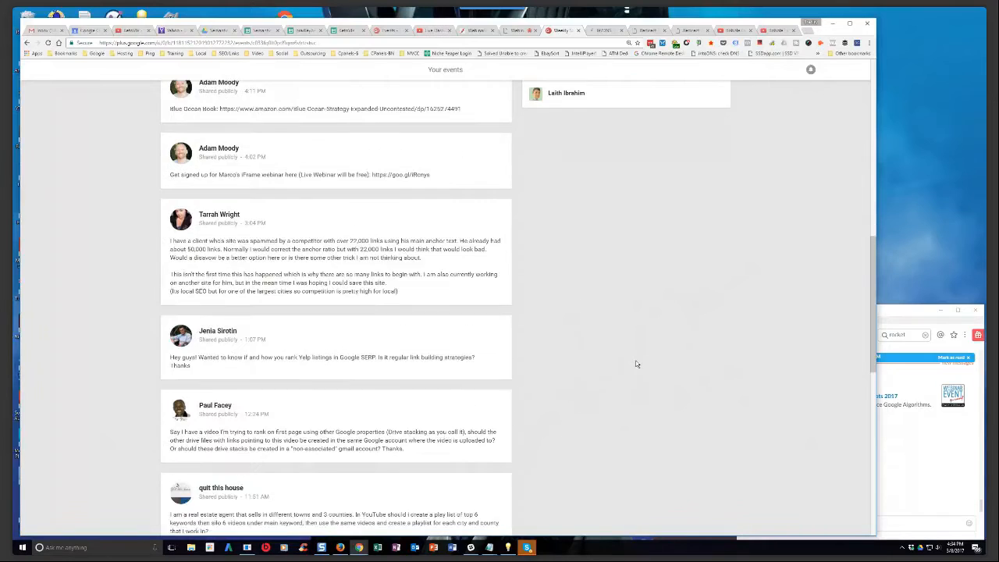
scroll(down, 3)
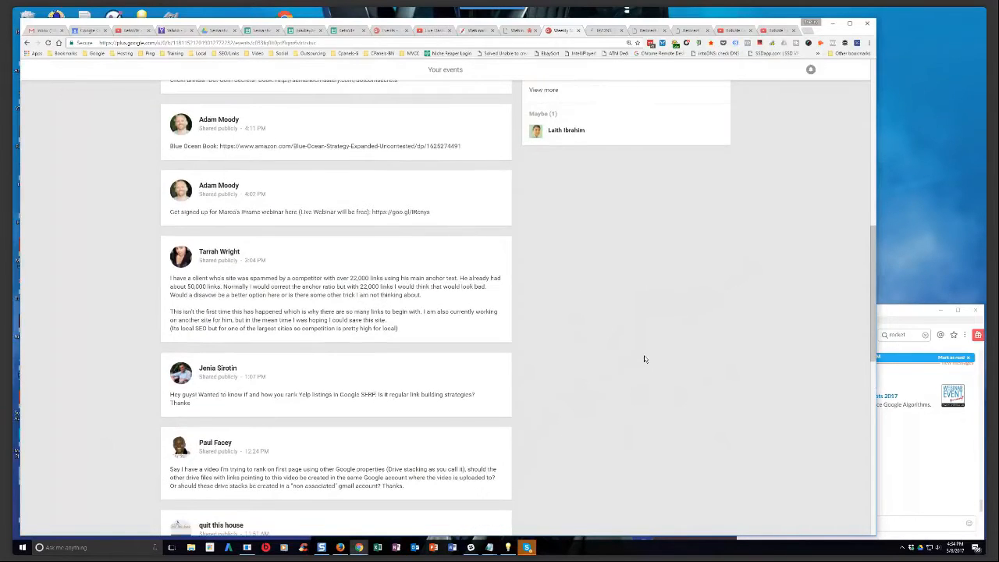
scroll(down, 3)
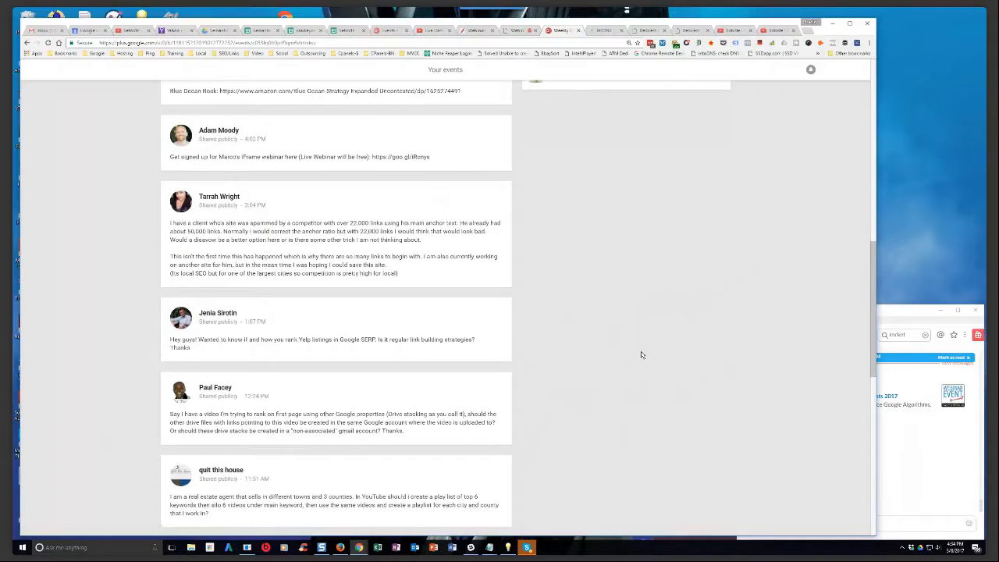
mouse_move(632, 357)
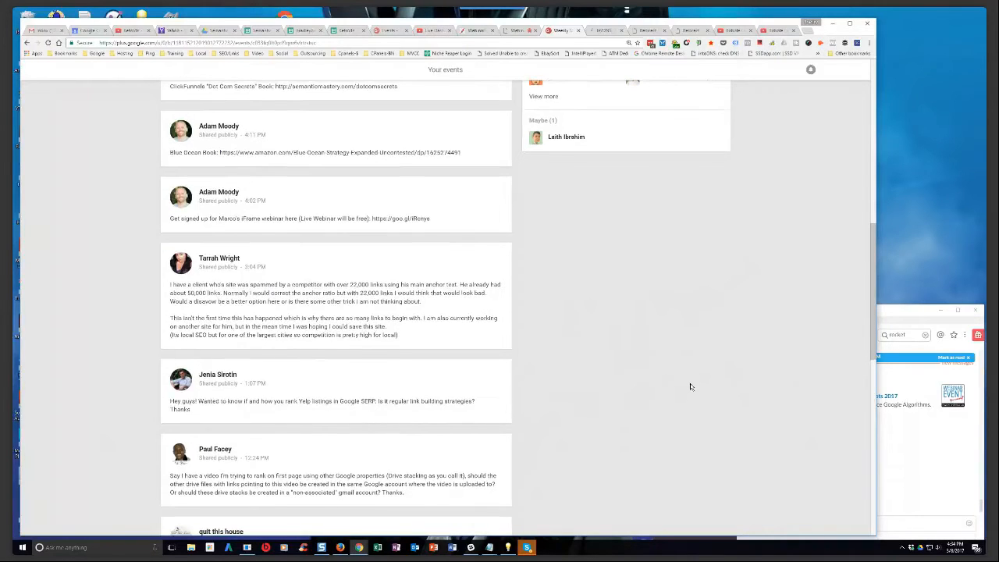
scroll(down, 3)
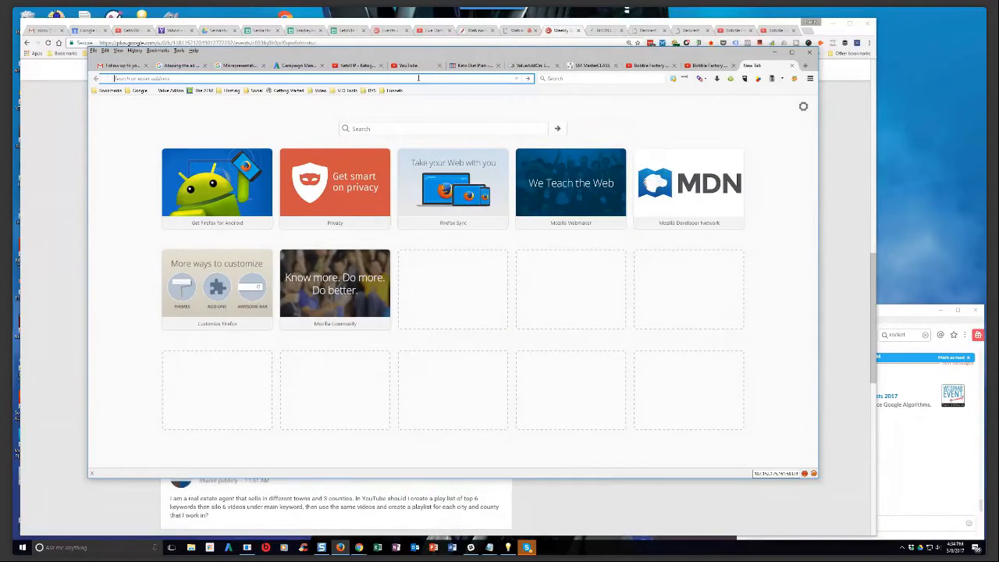
text(hvac contractor culpeper)
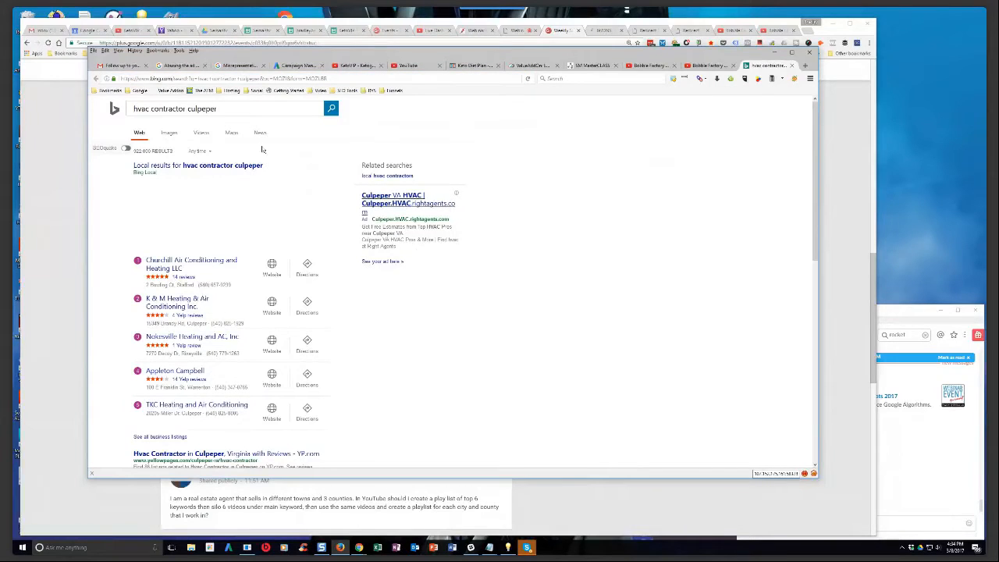
right_click(188, 108)
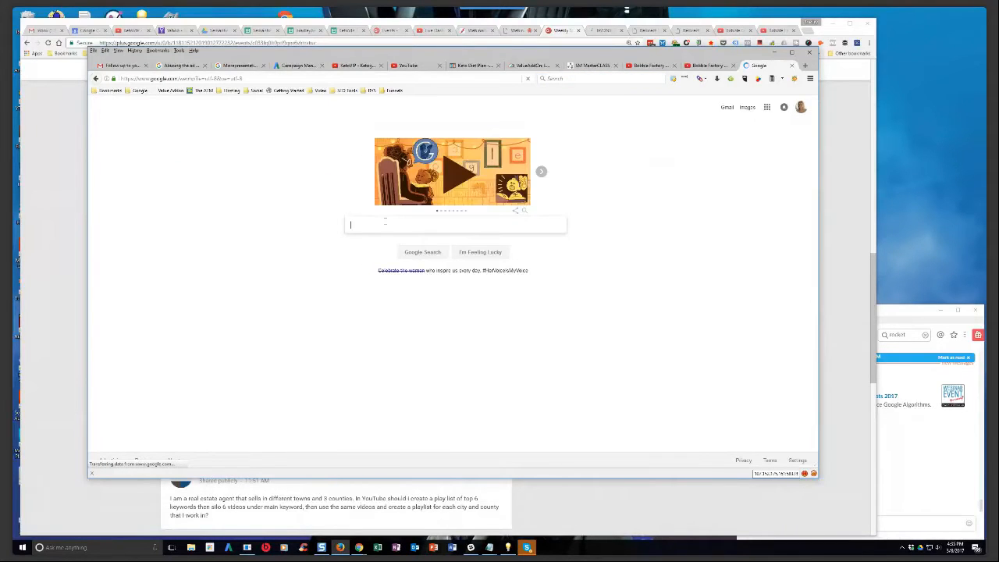
Search Google for 'hvac culpeper va' and open Yelp's Best 10 Heating & Air Conditioning result.
text(https://www.youtube.com/user/BobbleFactory)
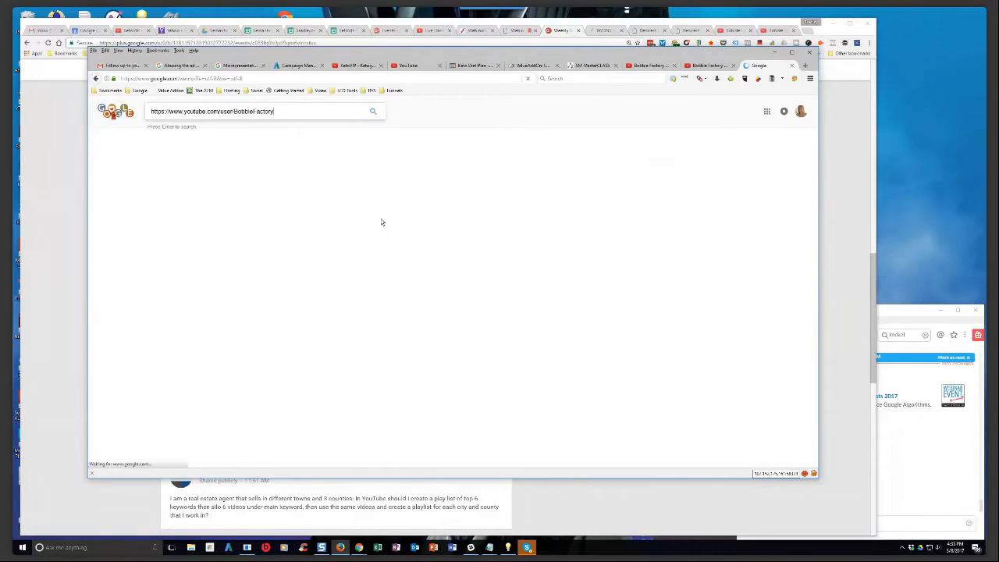
text(h)
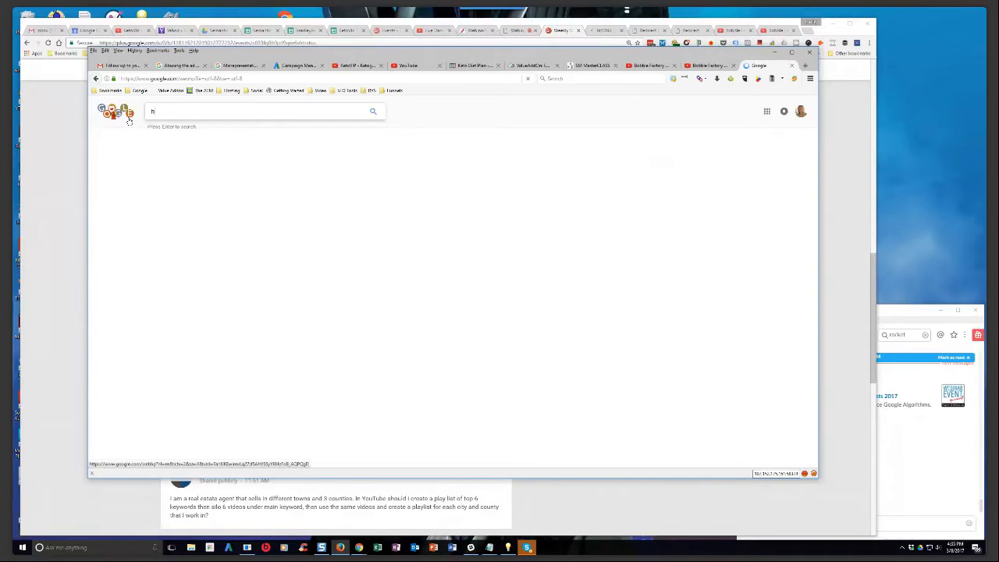
text(hvac culpeper va)
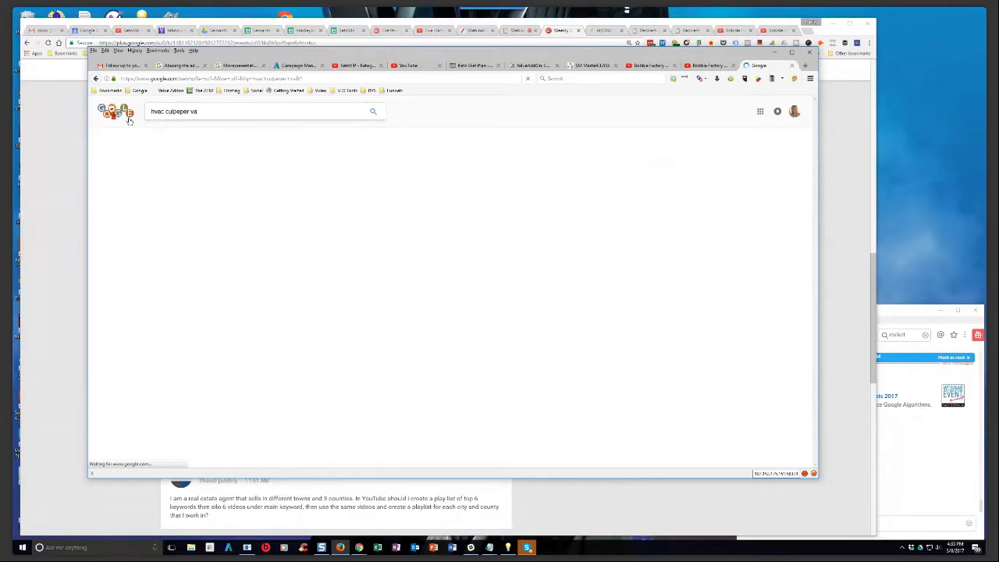
click(373, 111)
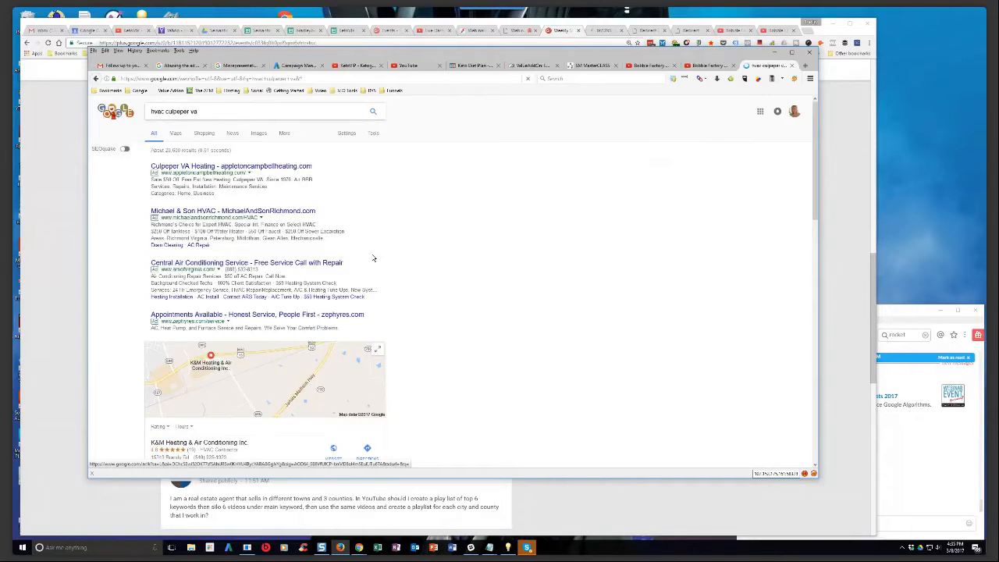
scroll(down, 3)
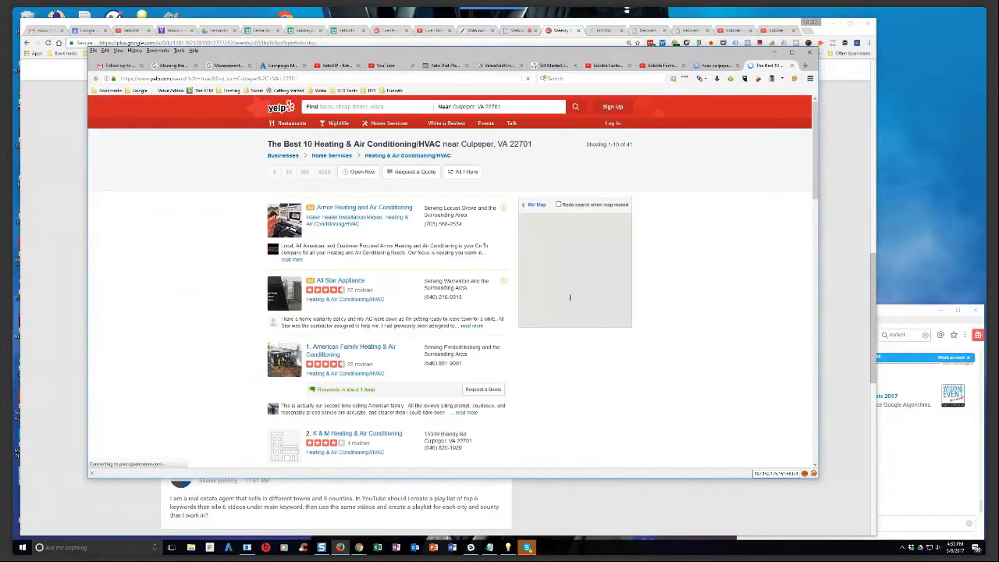
Scroll the Yelp Culpeper results and open '4. Michael & Son Services'.
scroll(down, 3)
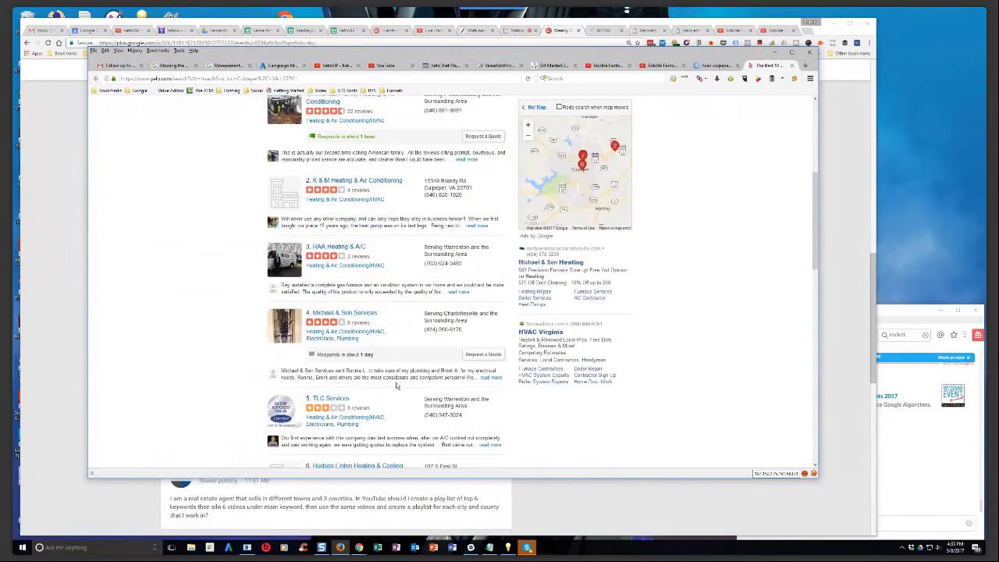
mouse_move(344, 312)
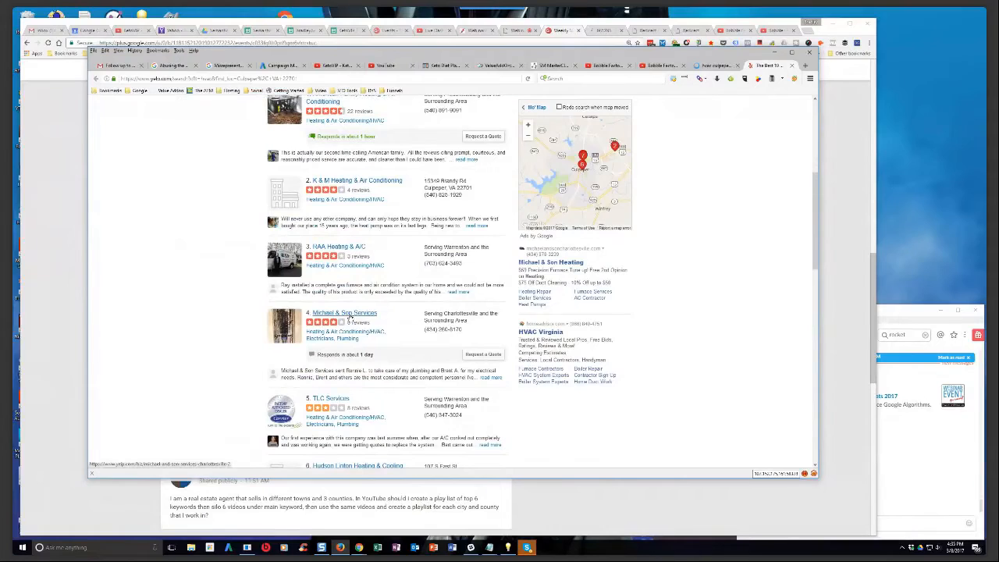
click(344, 312)
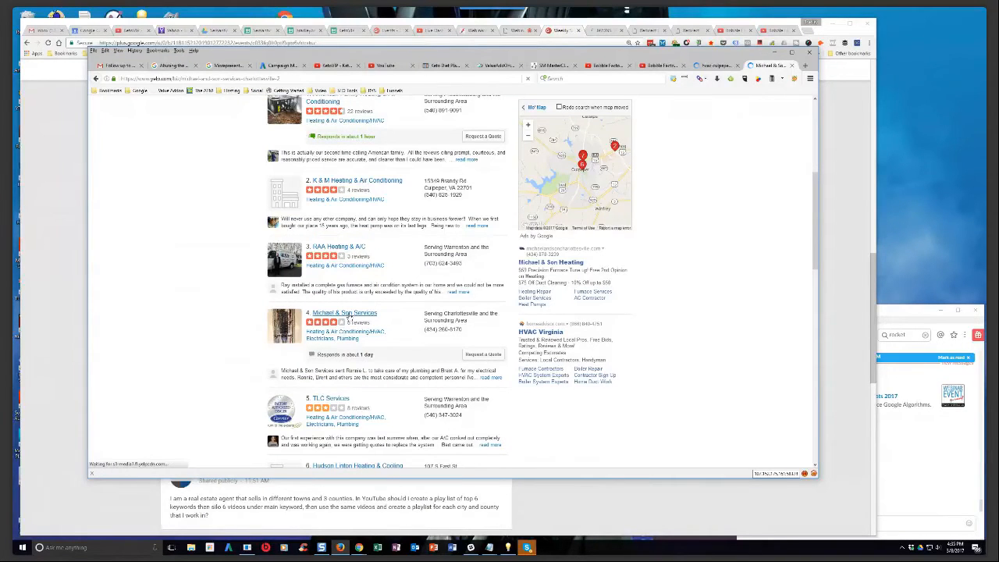
Dismiss the request-a-quote tip and scroll through the Michael & Son Services page.
click(344, 312)
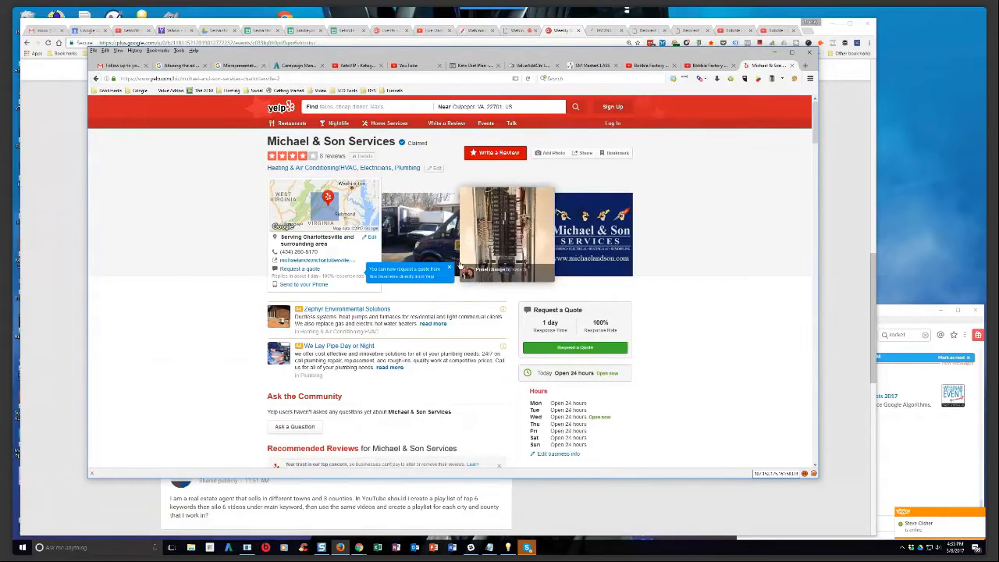
click(449, 267)
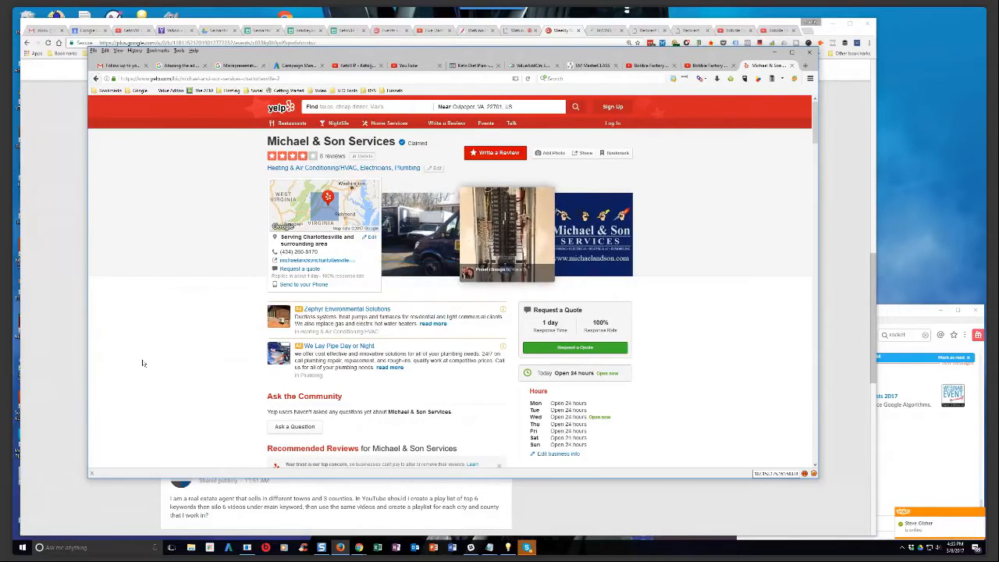
mouse_move(160, 358)
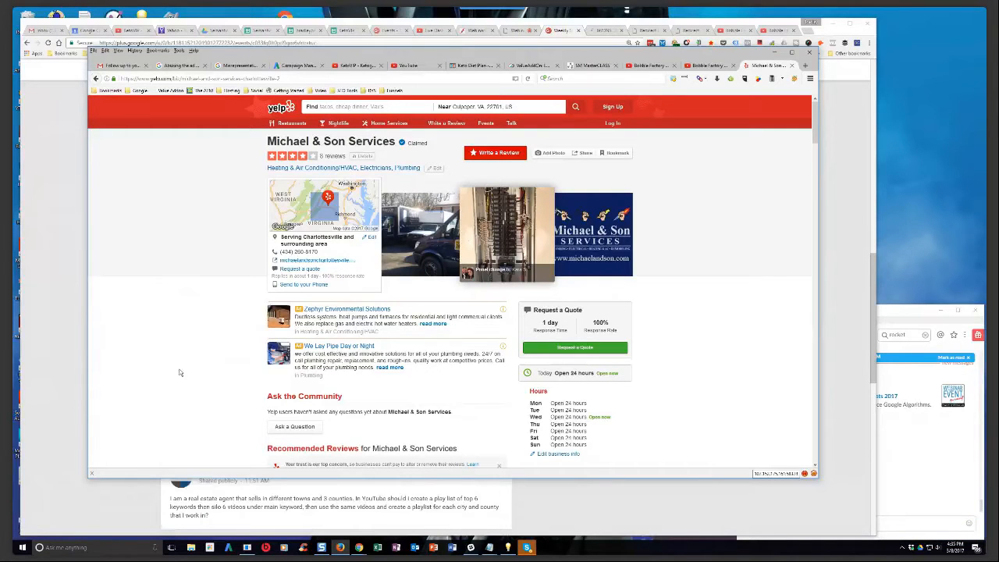
scroll(down, 3)
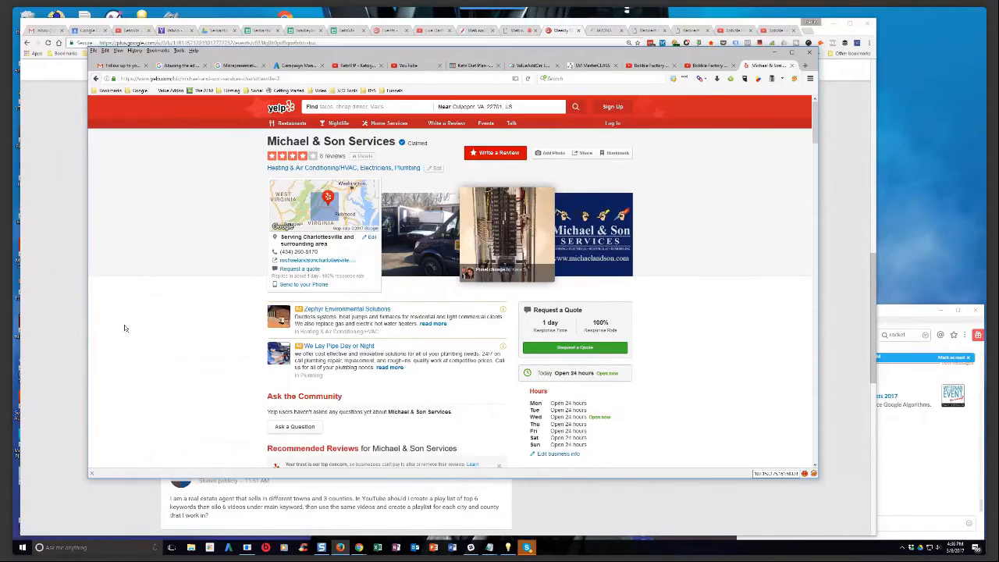
mouse_move(165, 316)
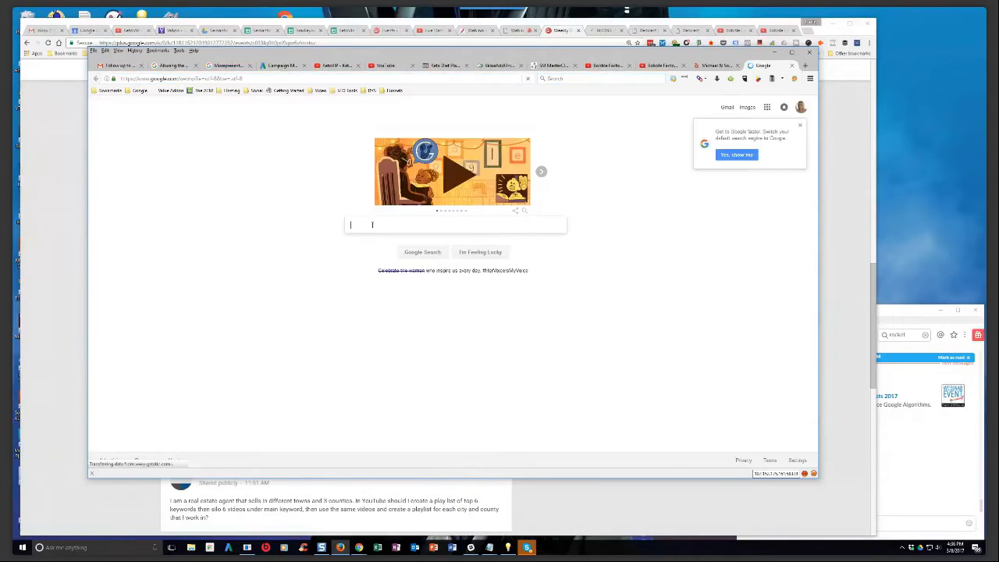
Search Google for 'exeter tool', open theXifer.net in a new tab, and return to the Yelp tab.
text(ext)
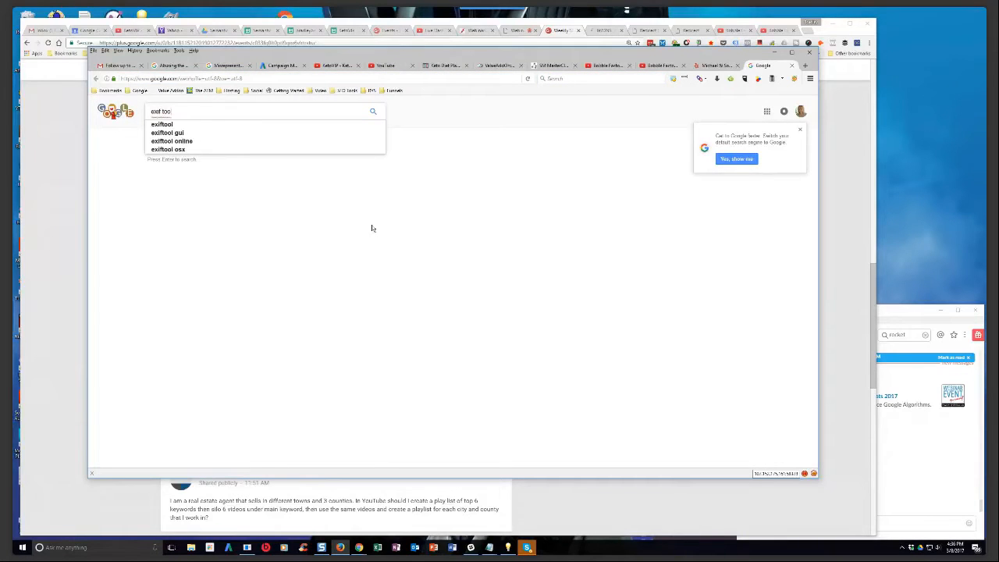
key(enter)
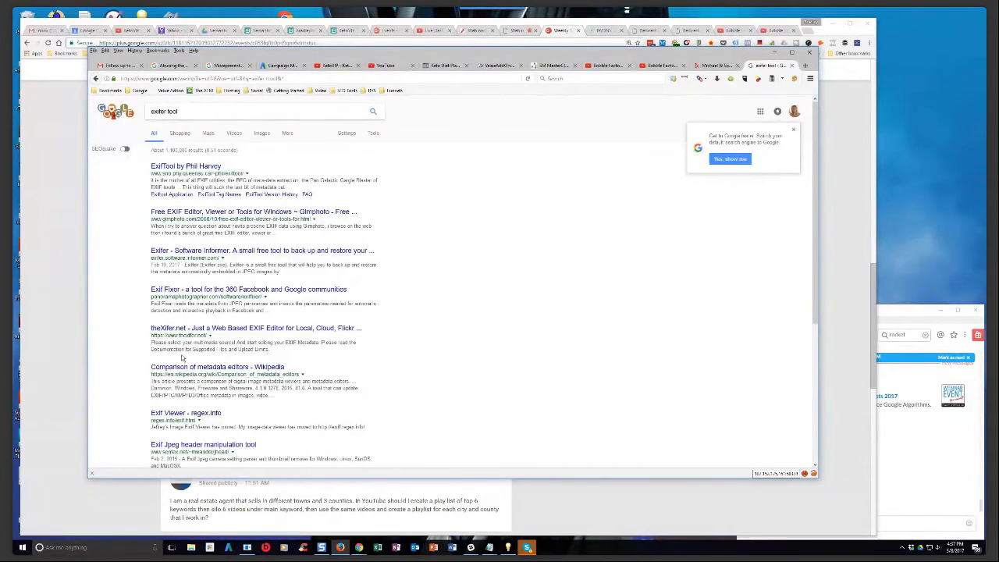
right_click(201, 331)
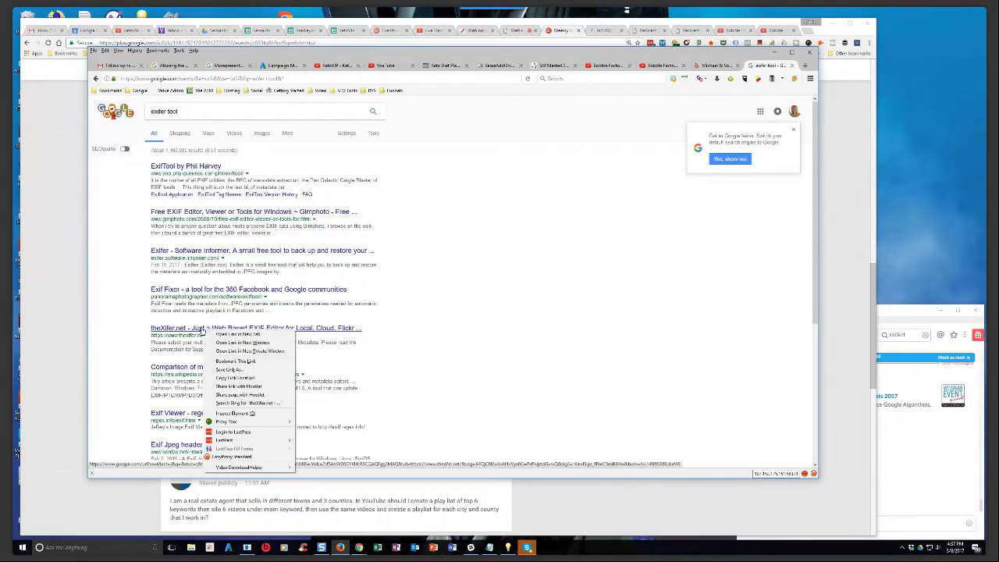
click(238, 334)
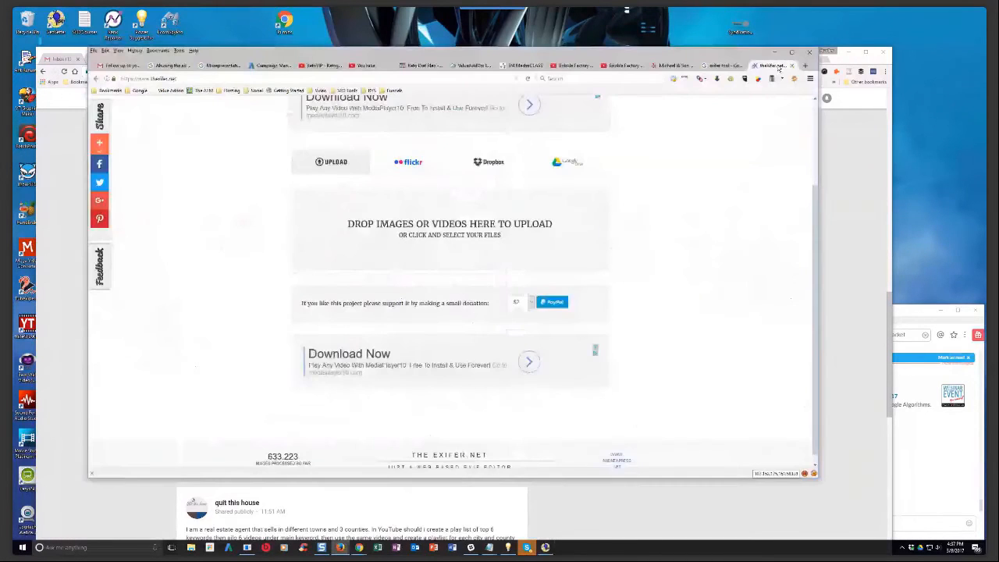
click(716, 66)
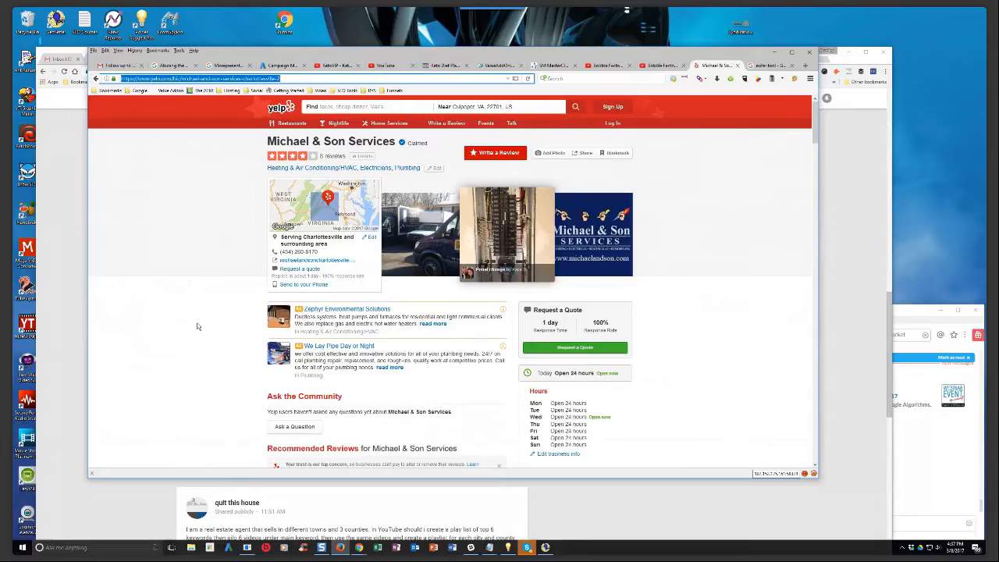
View the HTML source of the Michael & Son Services Yelp page.
right_click(198, 326)
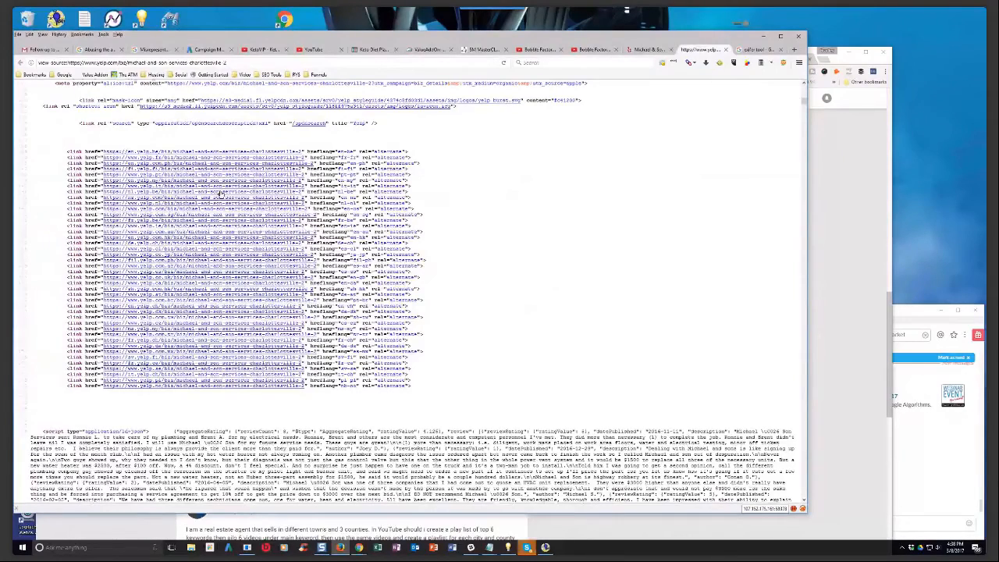
Select the hreflang alternate link tags in the page source.
drag(69, 150, 411, 386)
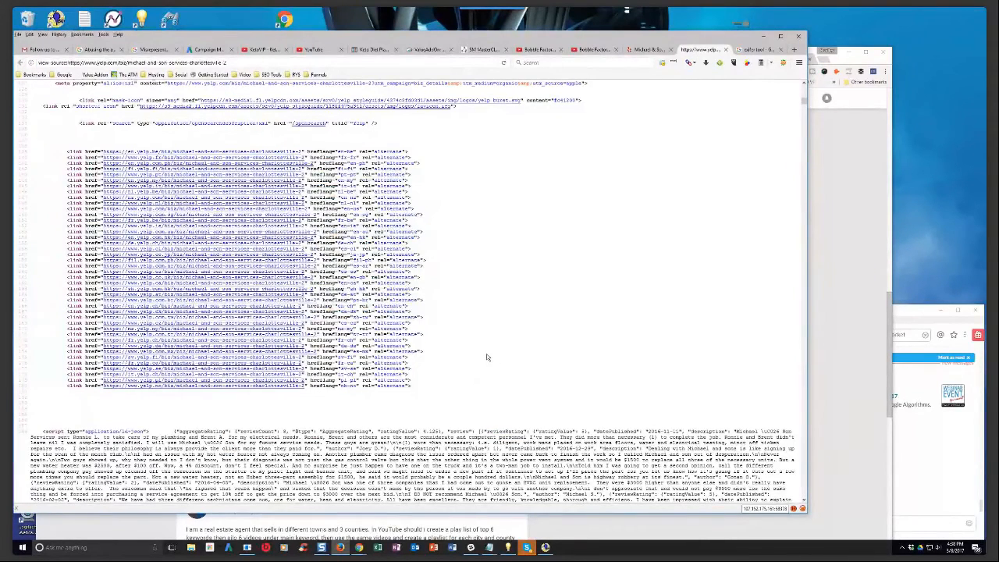
mouse_move(777, 331)
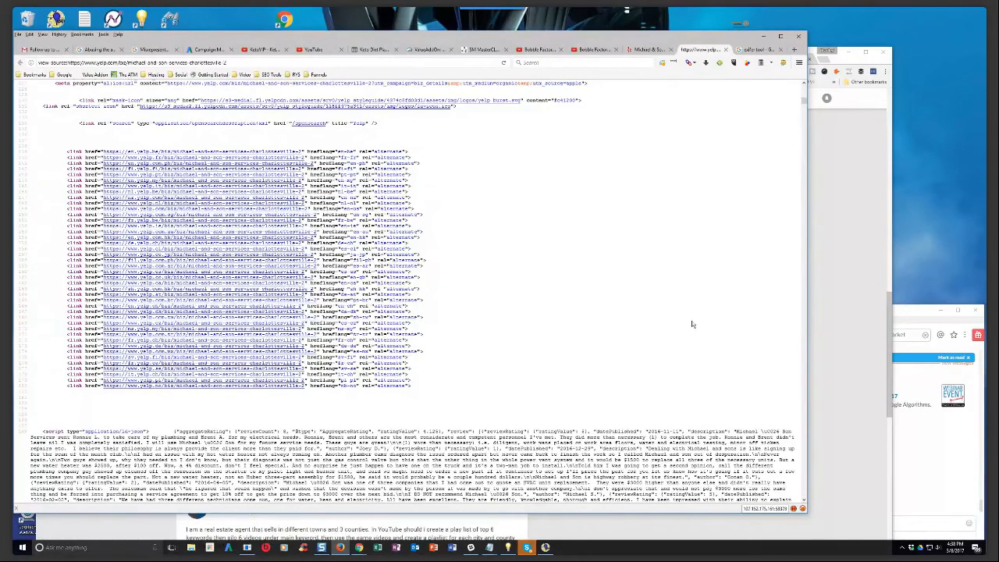
mouse_move(500, 344)
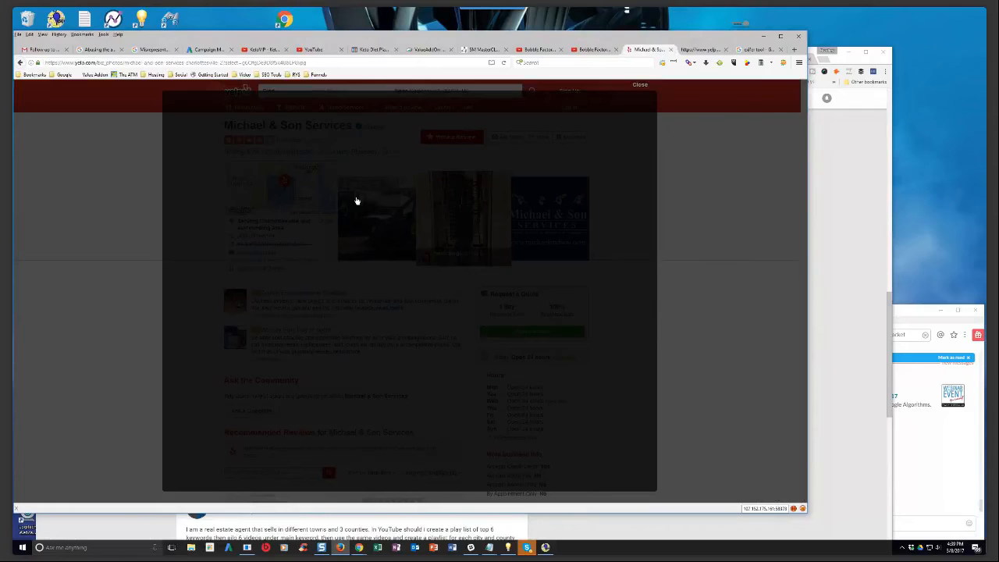
Open the service trucks photo and browse to the logo and electrical panel photos.
click(374, 218)
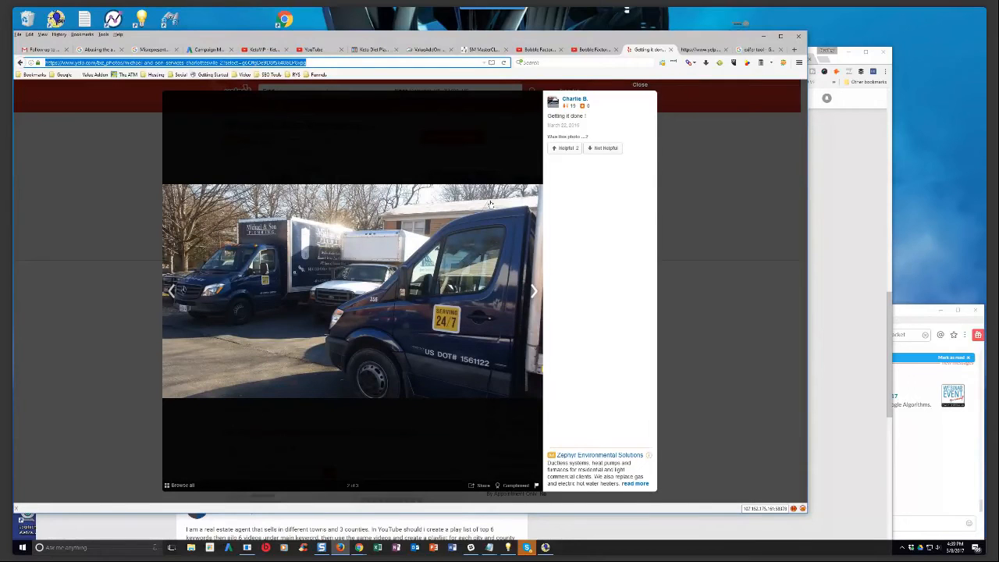
click(533, 290)
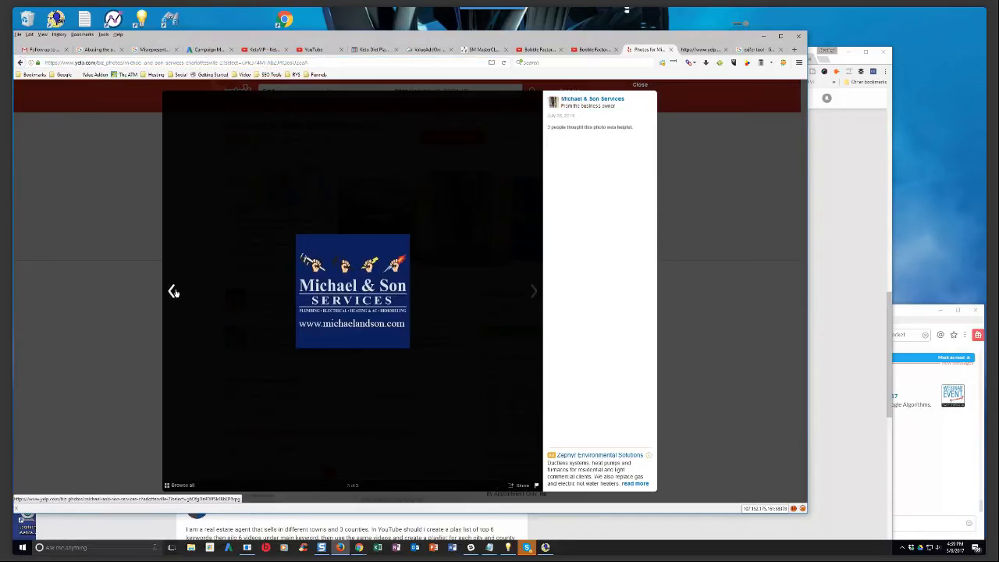
click(533, 291)
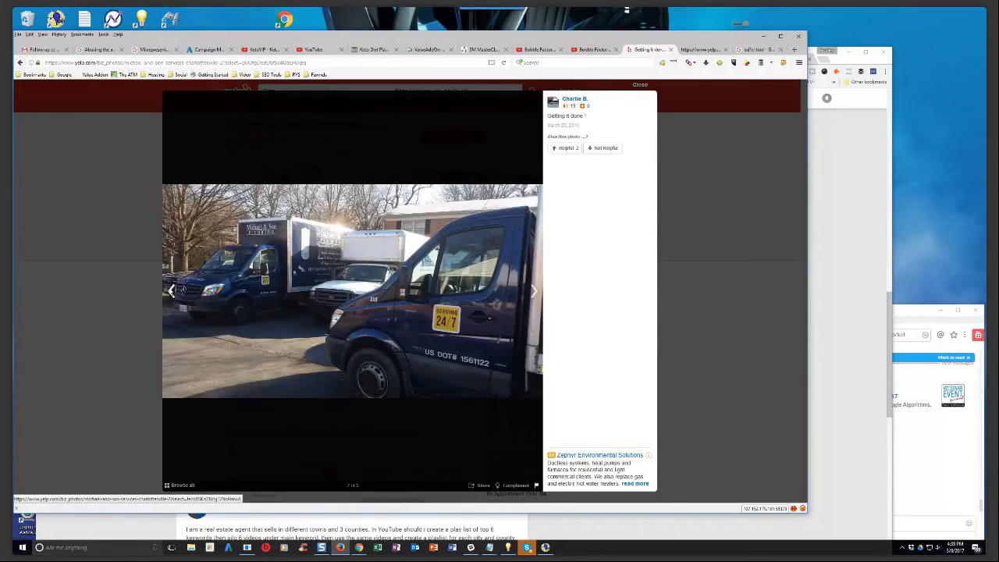
click(170, 291)
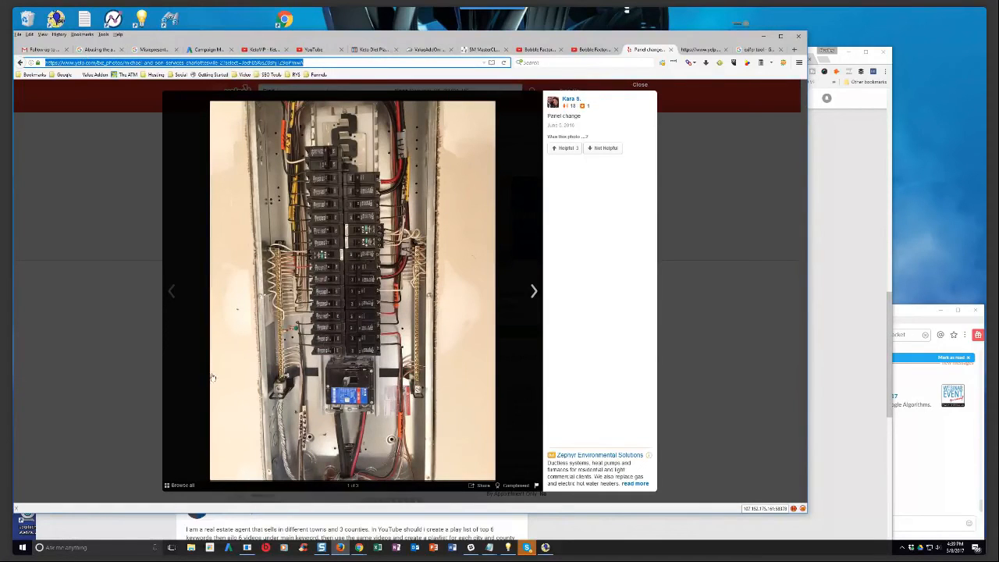
mouse_move(202, 374)
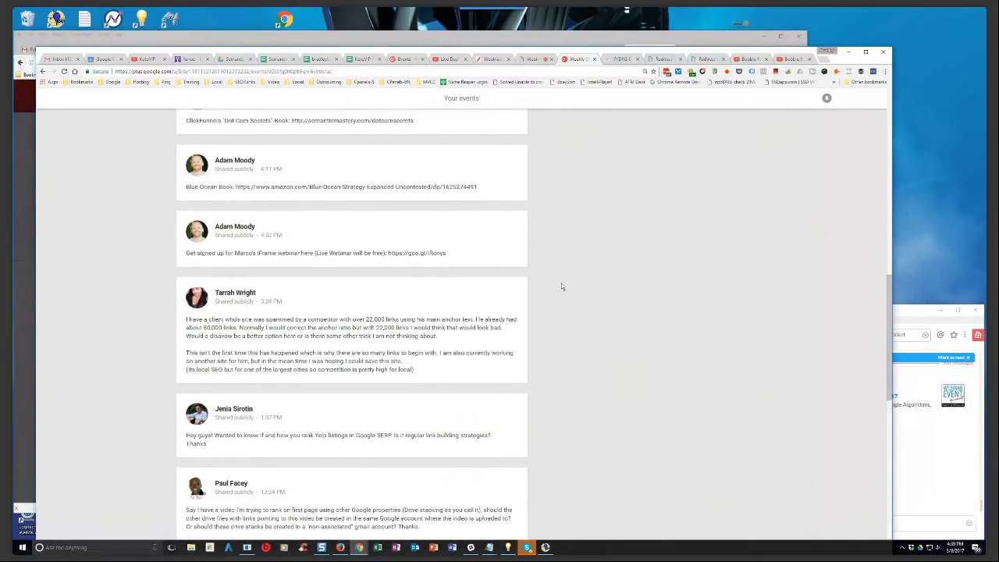
mouse_move(650, 297)
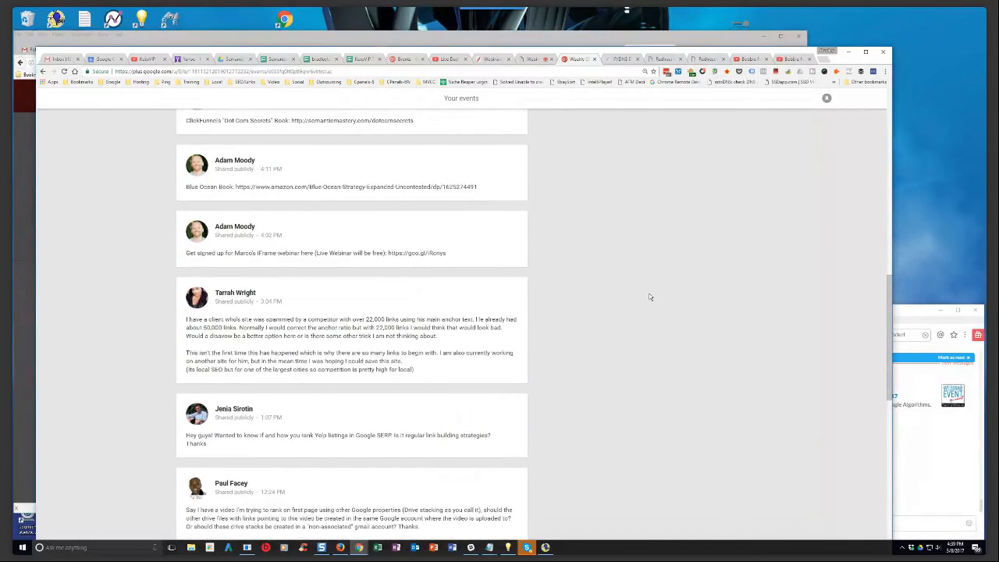
mouse_move(608, 338)
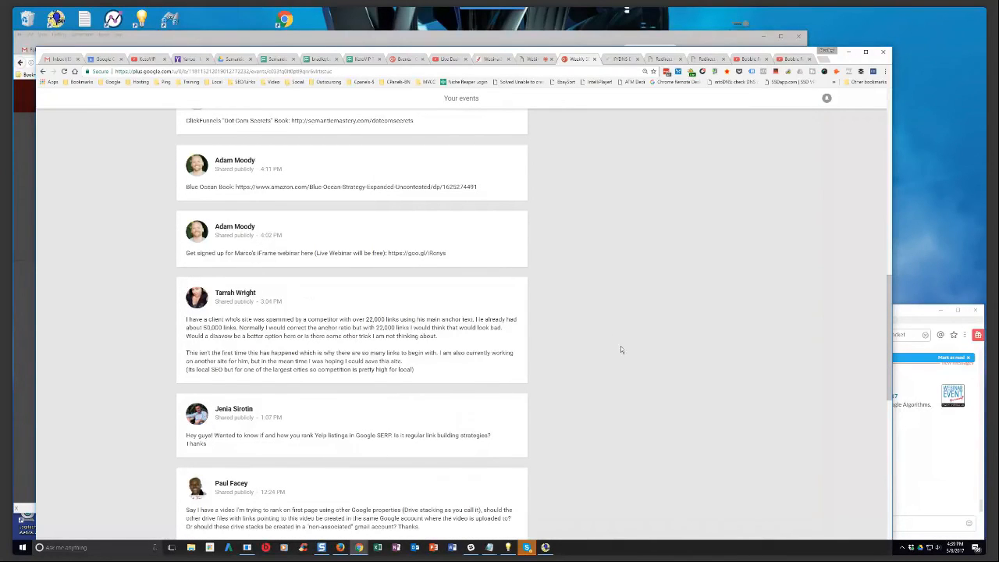
scroll(down, 3)
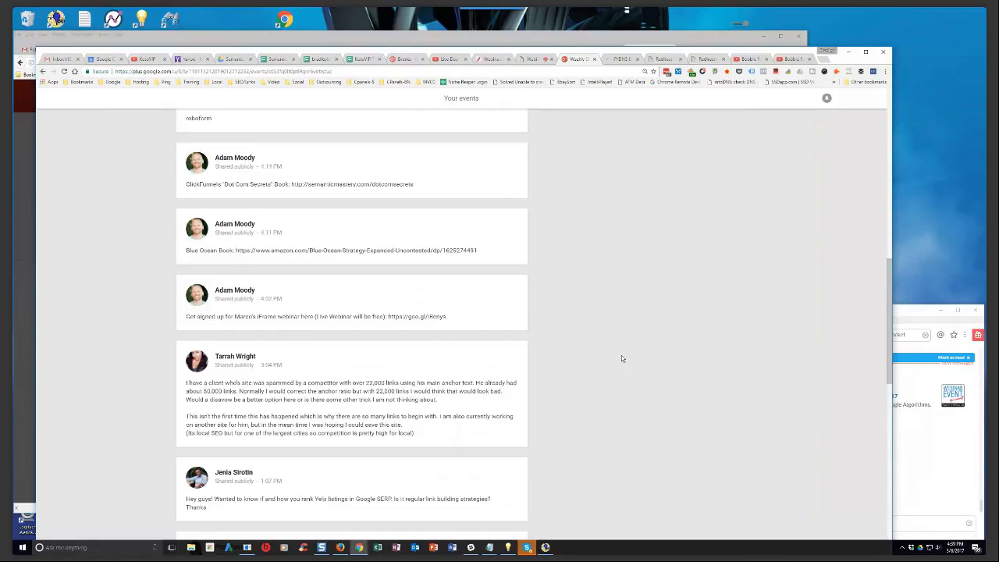
mouse_move(564, 286)
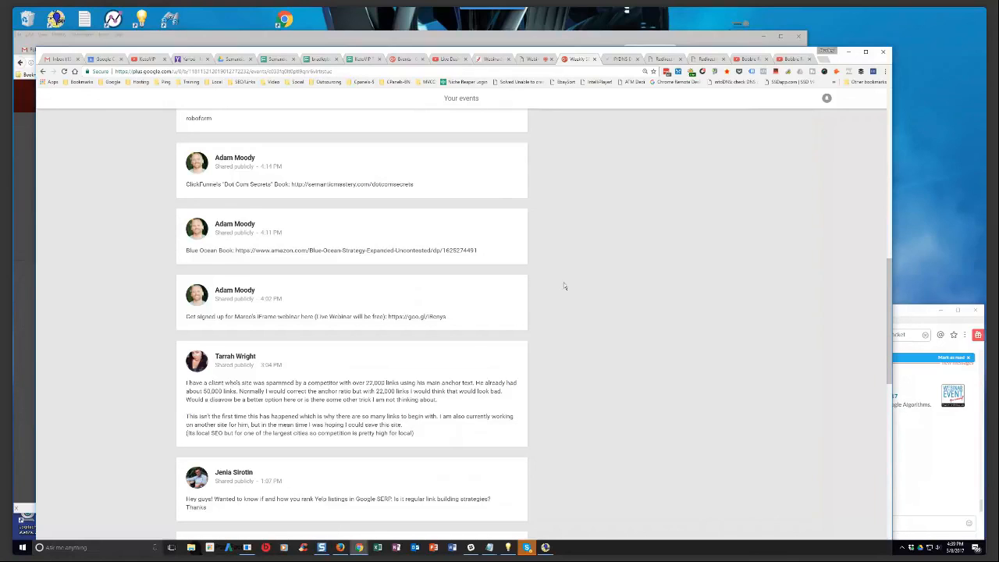
mouse_move(671, 334)
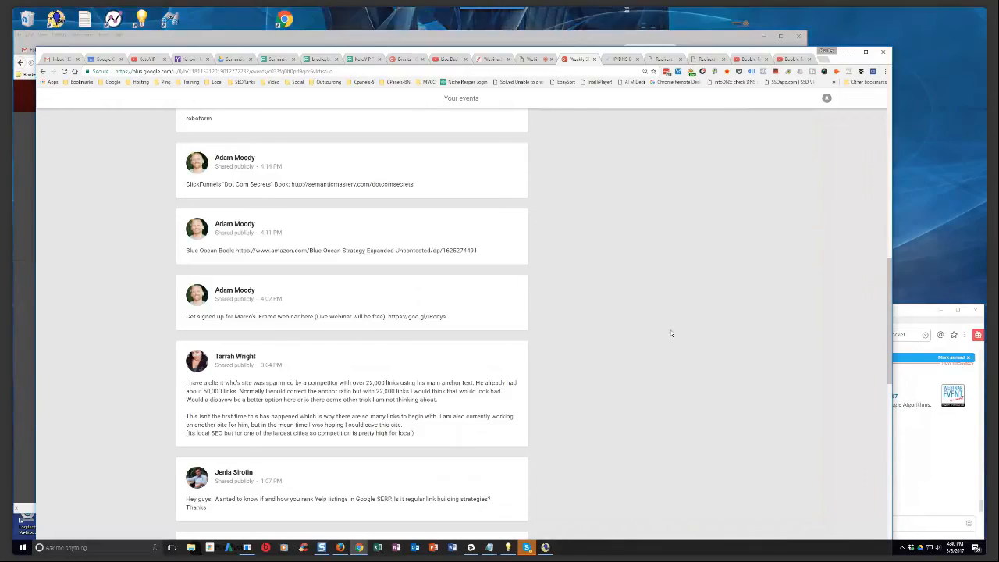